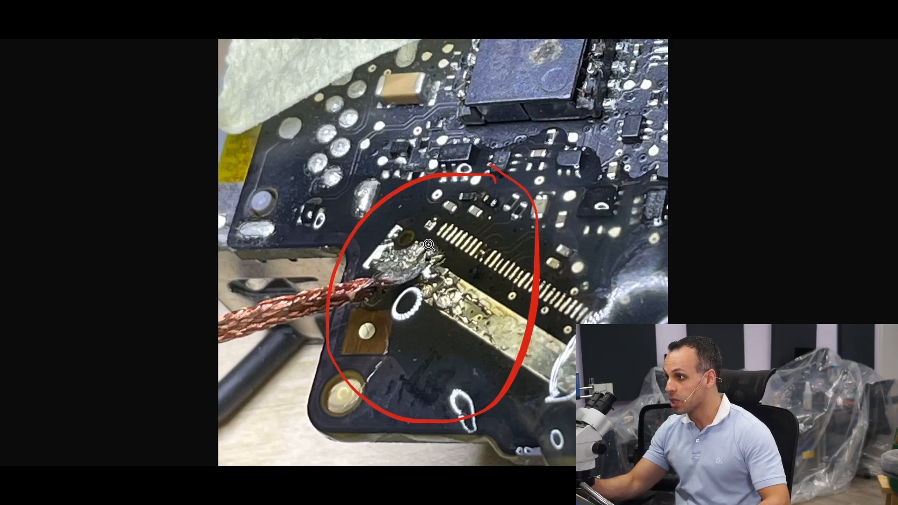
pyautogui.moveTo(435, 281)
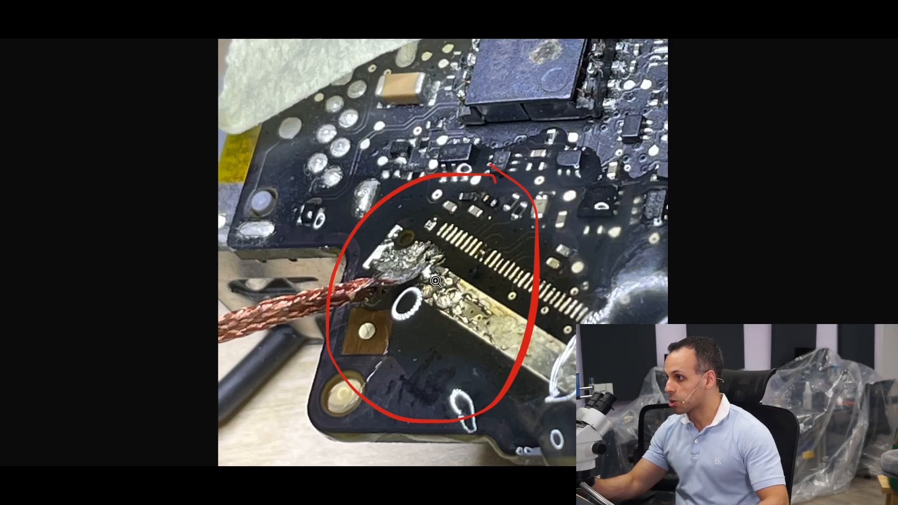
pyautogui.moveTo(473, 313)
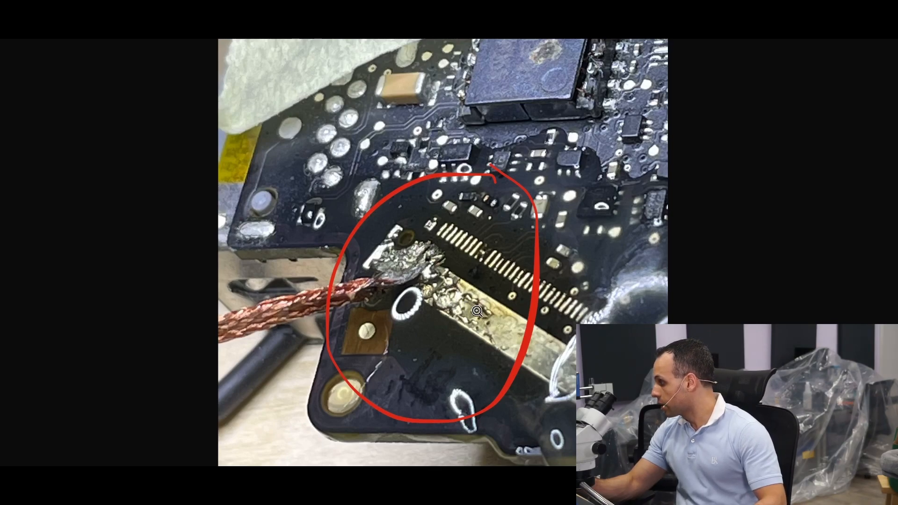
pyautogui.moveTo(387, 246)
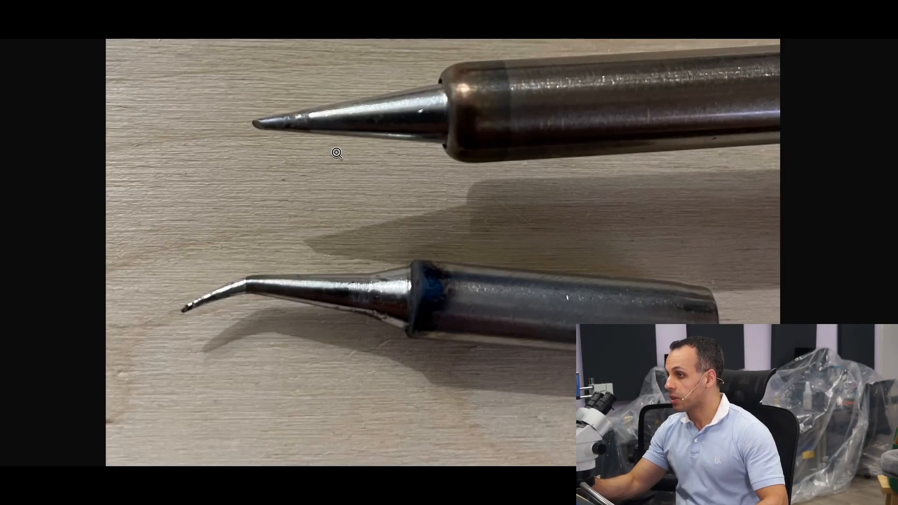
pyautogui.moveTo(233, 334)
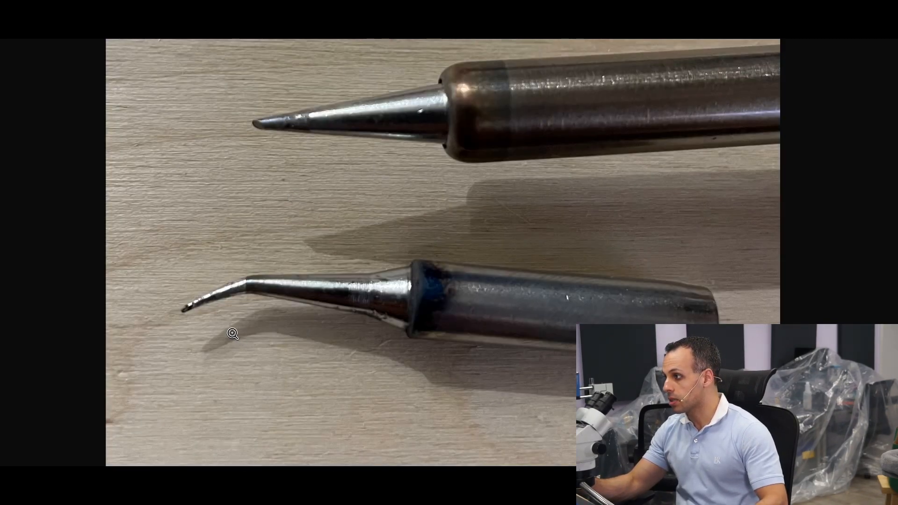